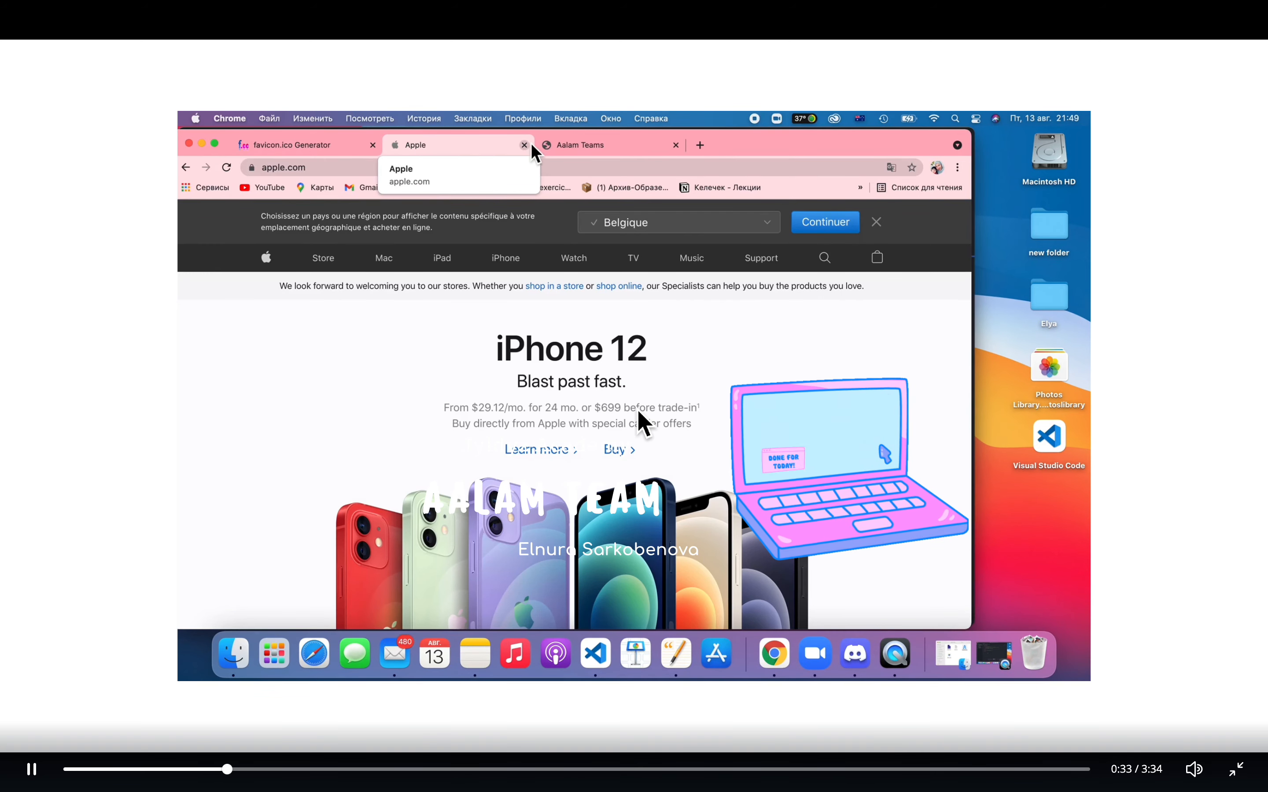
Step: Paint a blocky blue letter A on the favicon.cc pixel grid
left_click(610, 145)
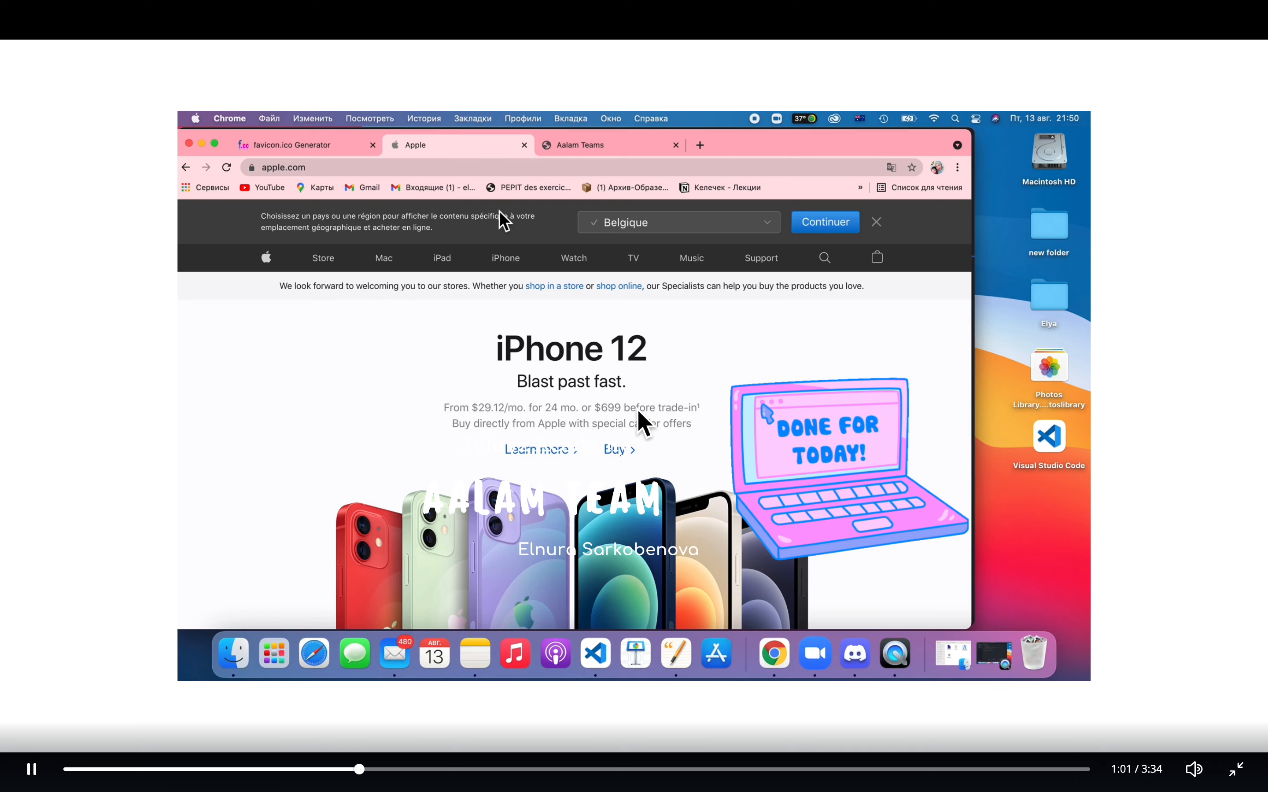
mouse_move(477, 238)
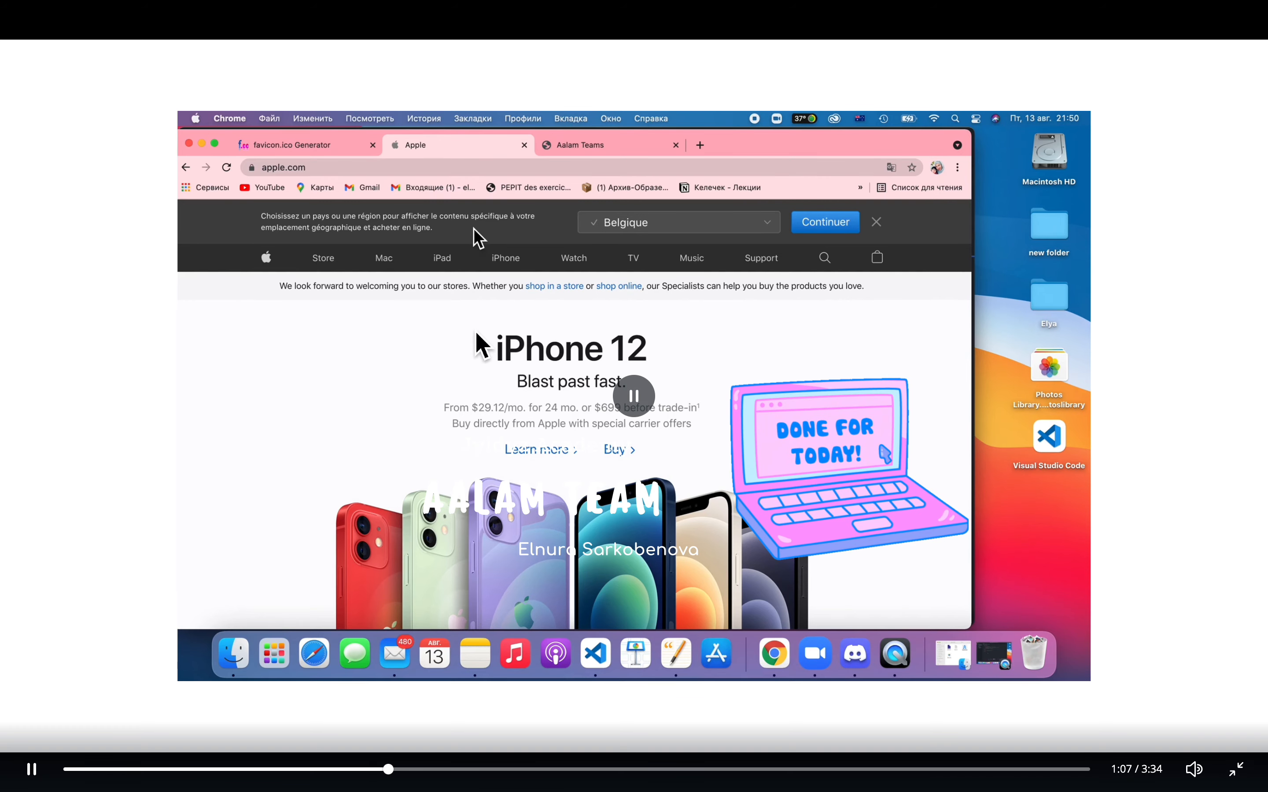
left_click(306, 144)
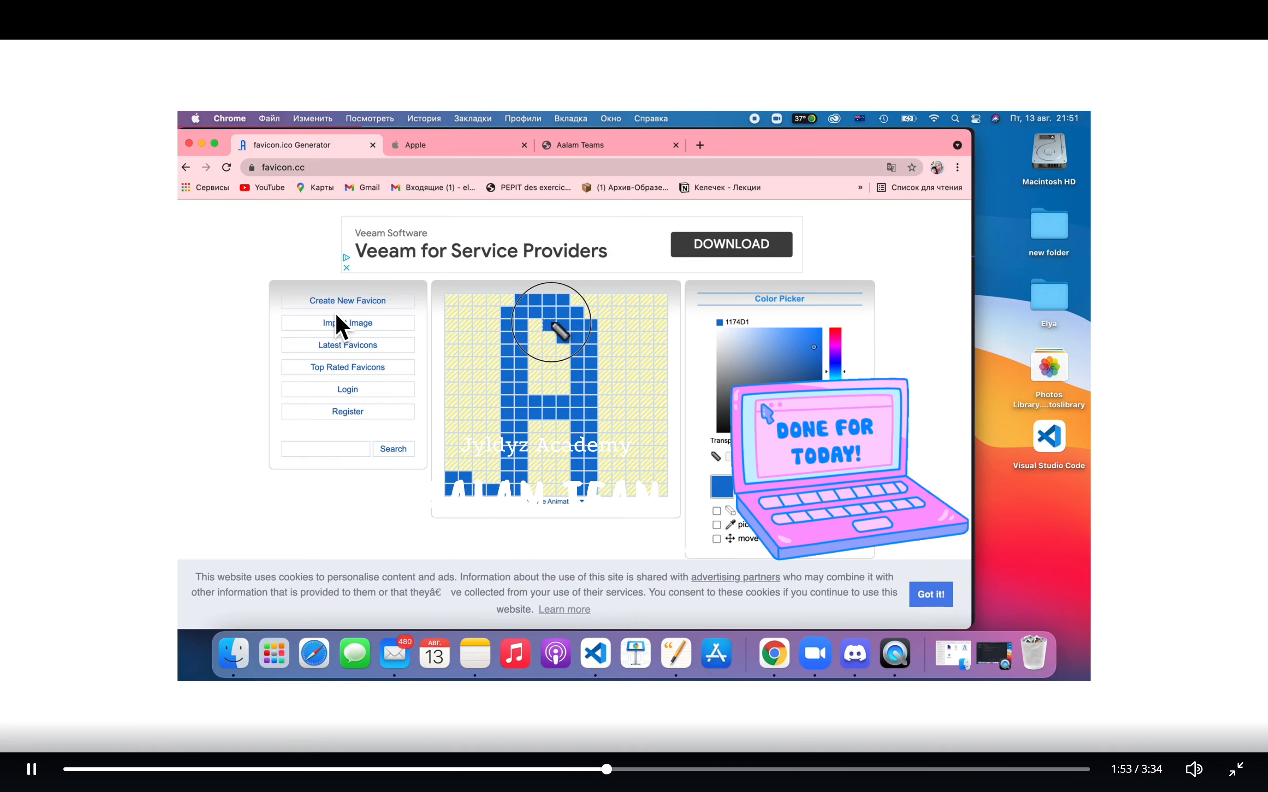
Step: Download the blue A favicon from the Preview section as favicon (2).ico
scroll("down", 3)
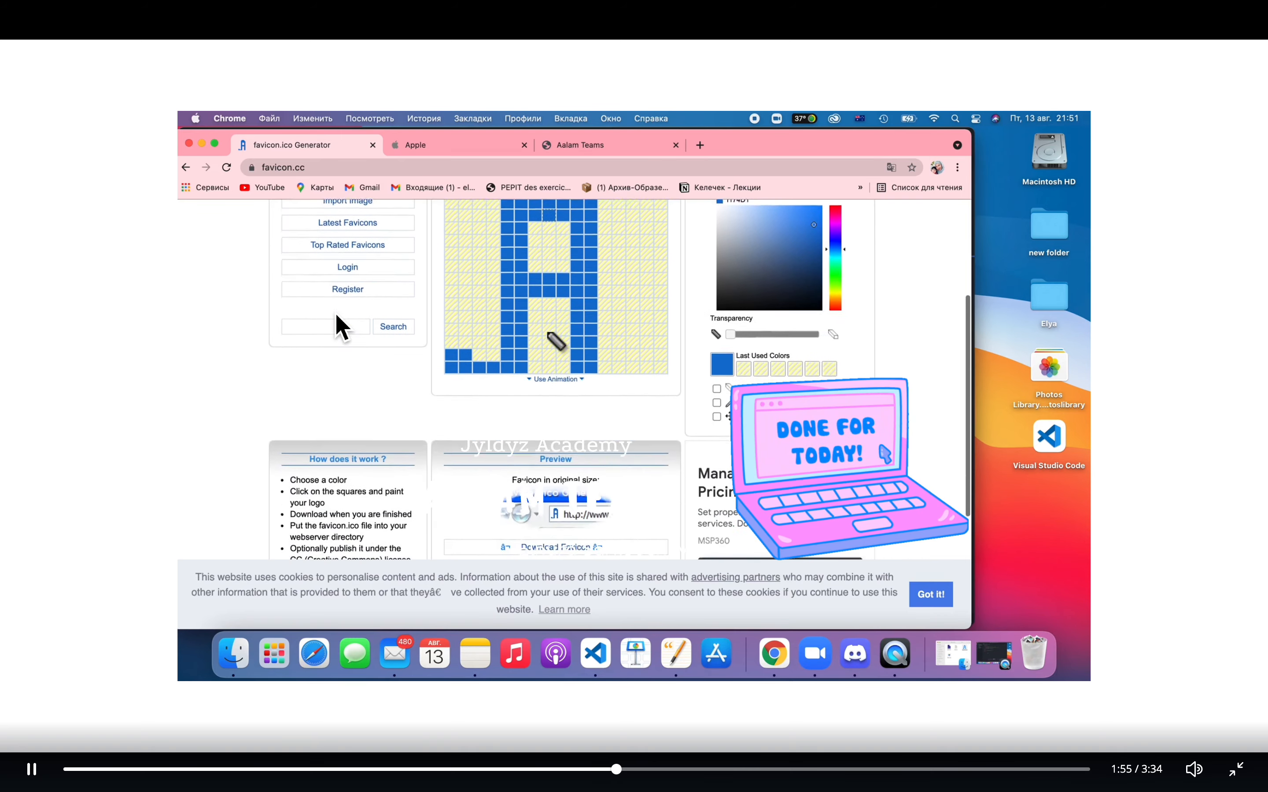
scroll("down", 3)
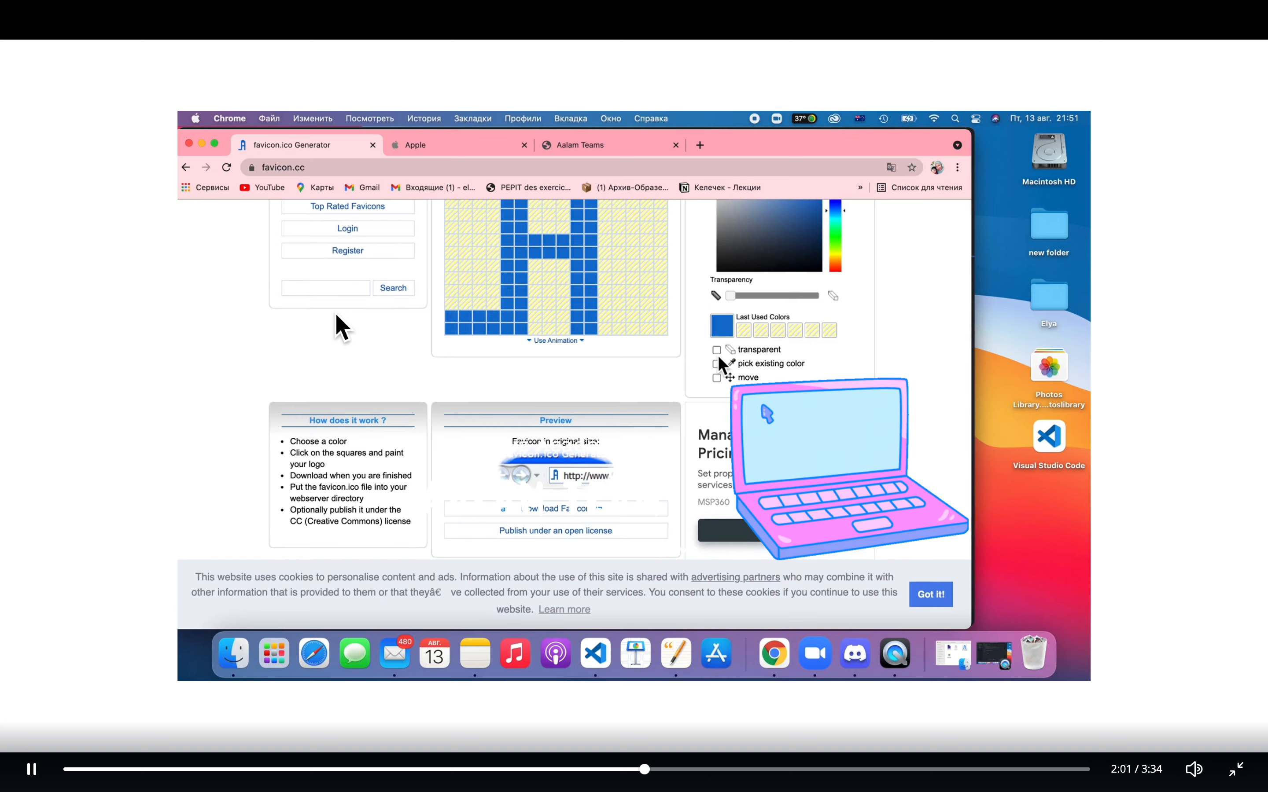
left_click(717, 349)
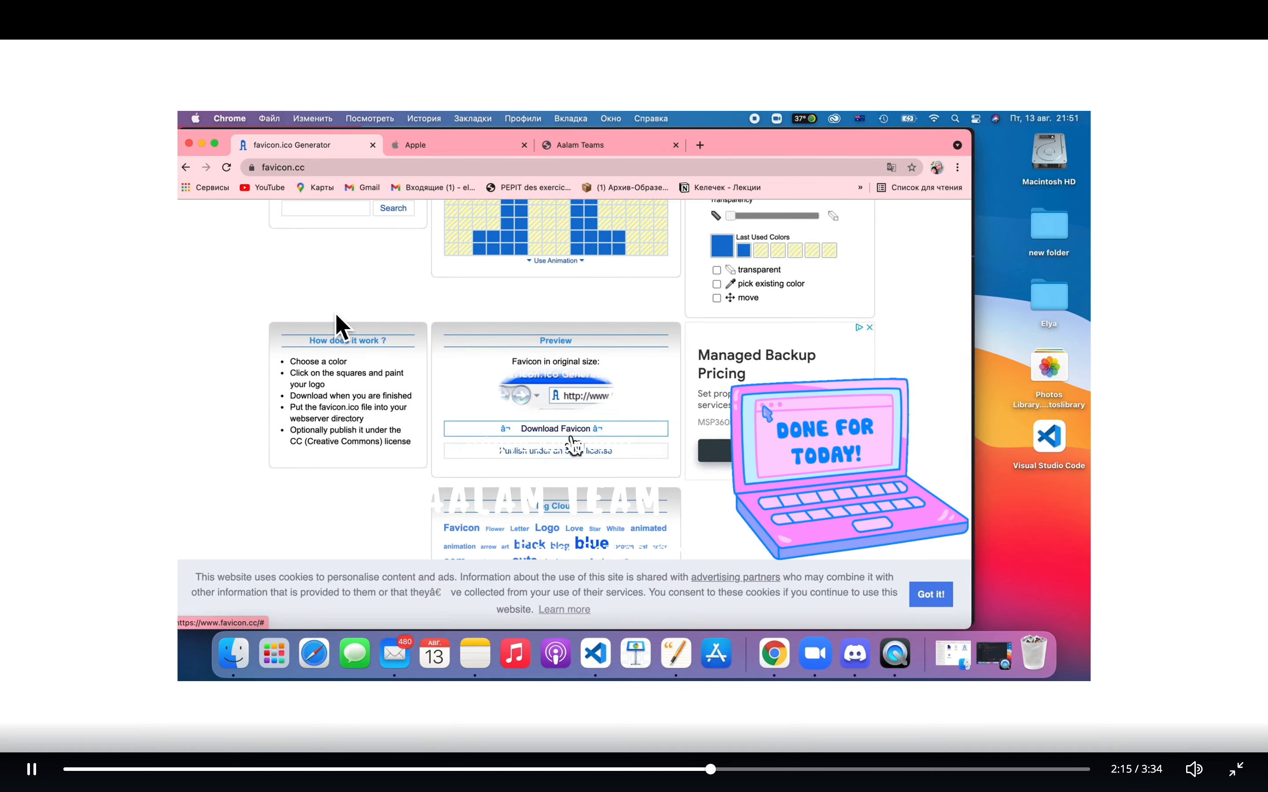
left_click(554, 428)
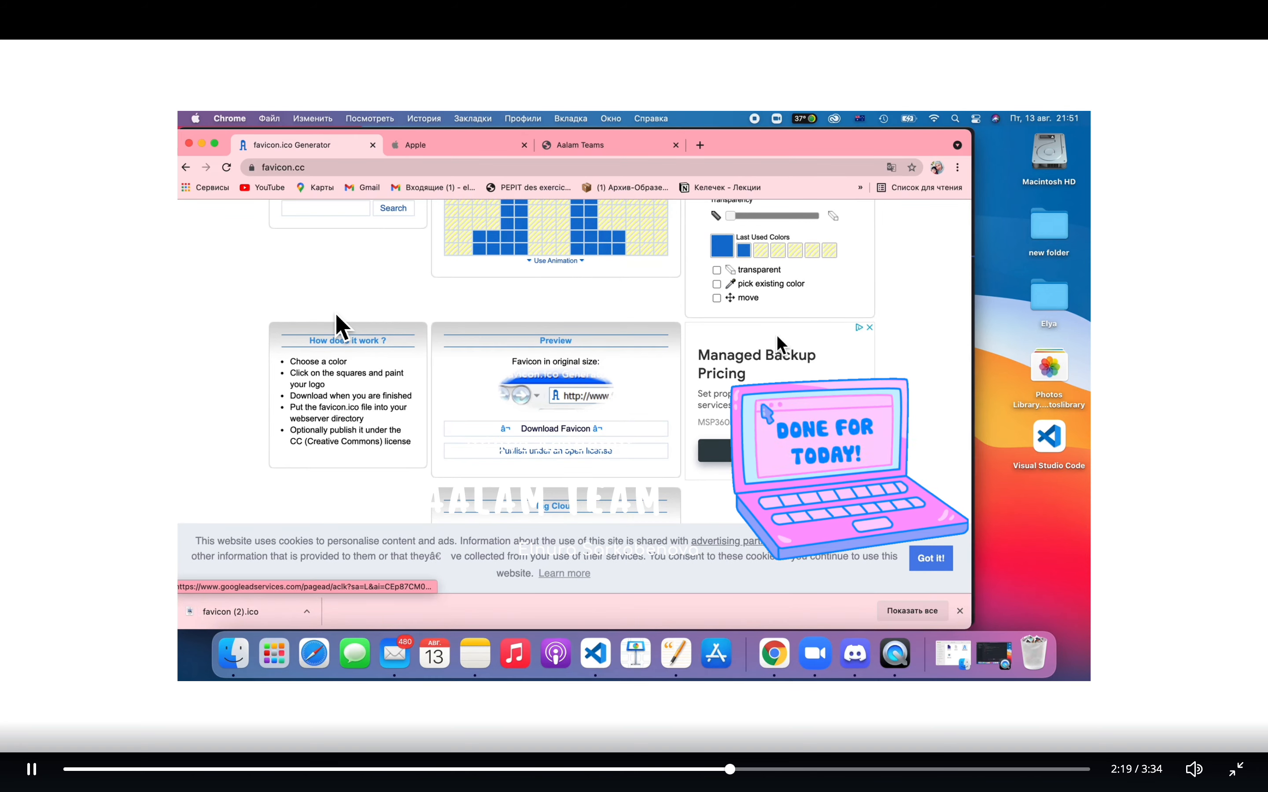
Step: Reveal favicon (2).ico in the project folder beside index.html and style.css
left_click(1048, 224)
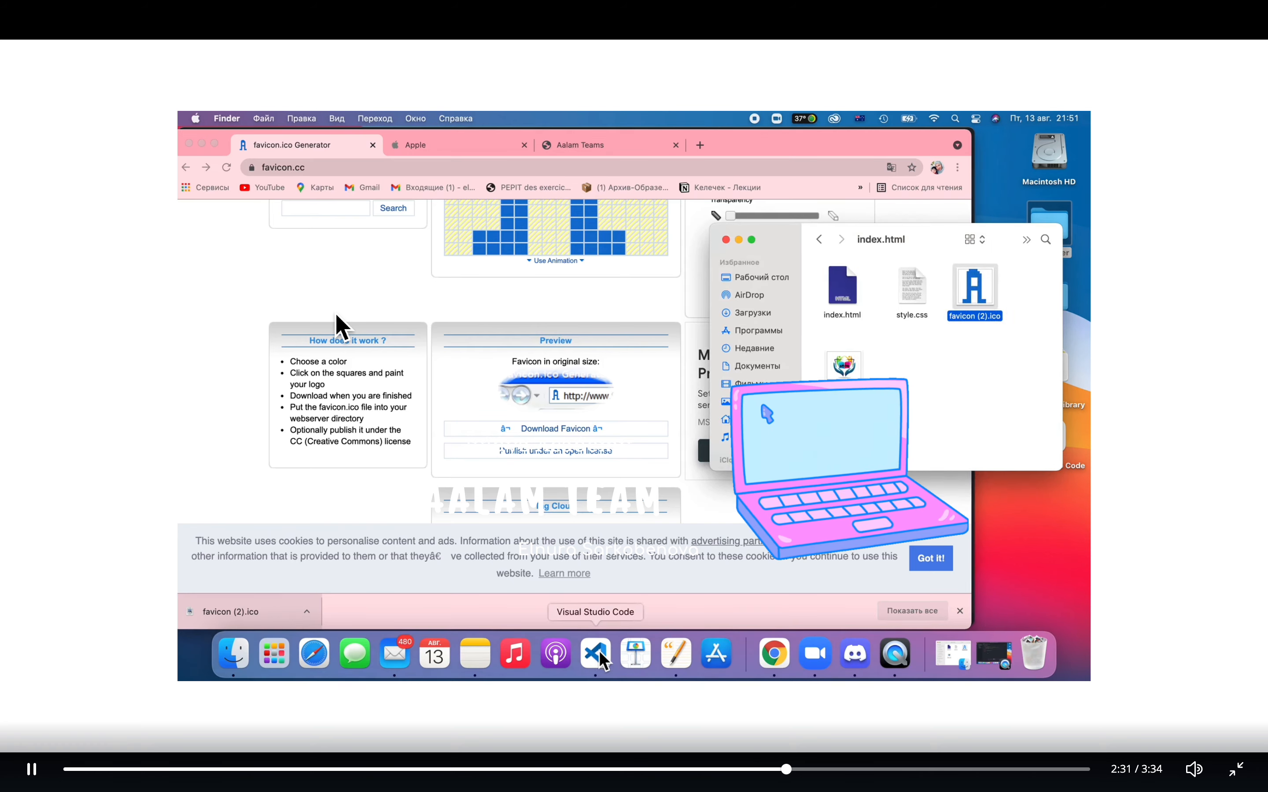
Step: Add <link rel="icon" href="favicon (2).ico"> inside index.html's head
left_click(595, 653)
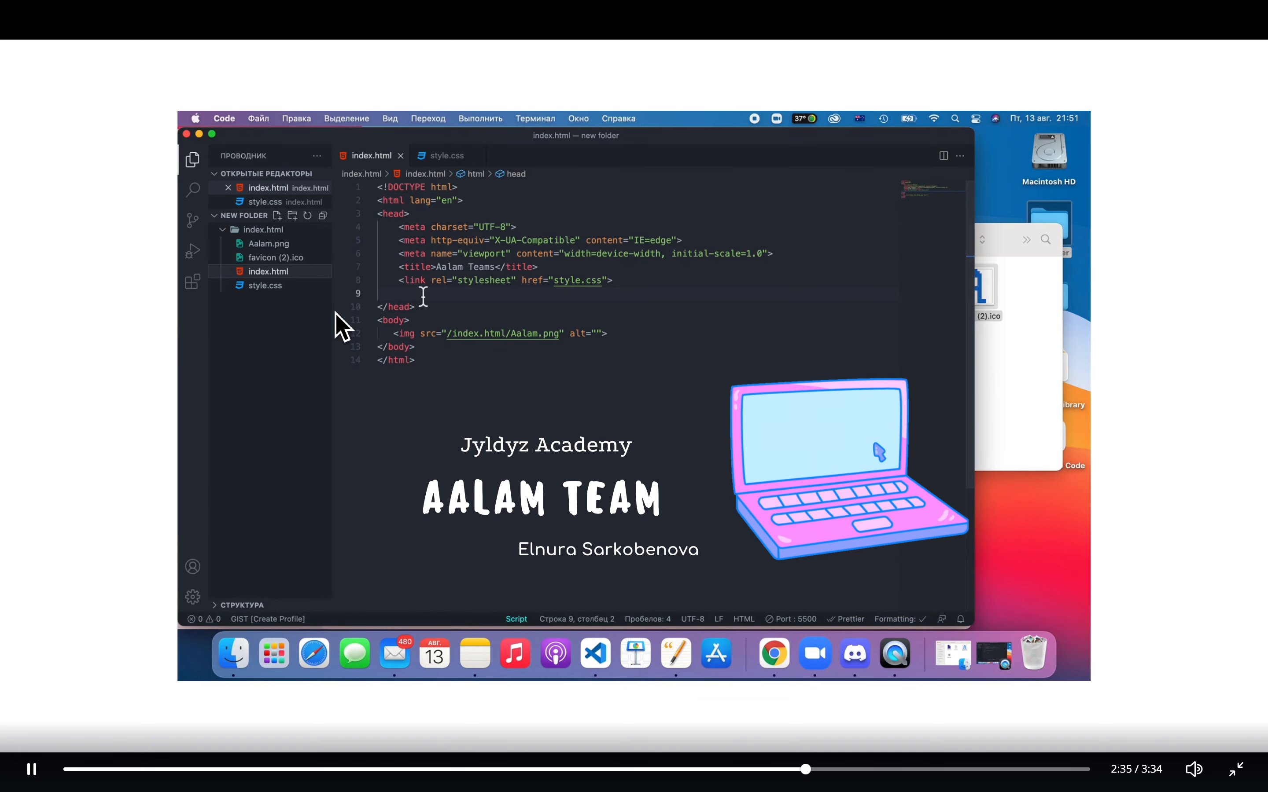
type("<link")
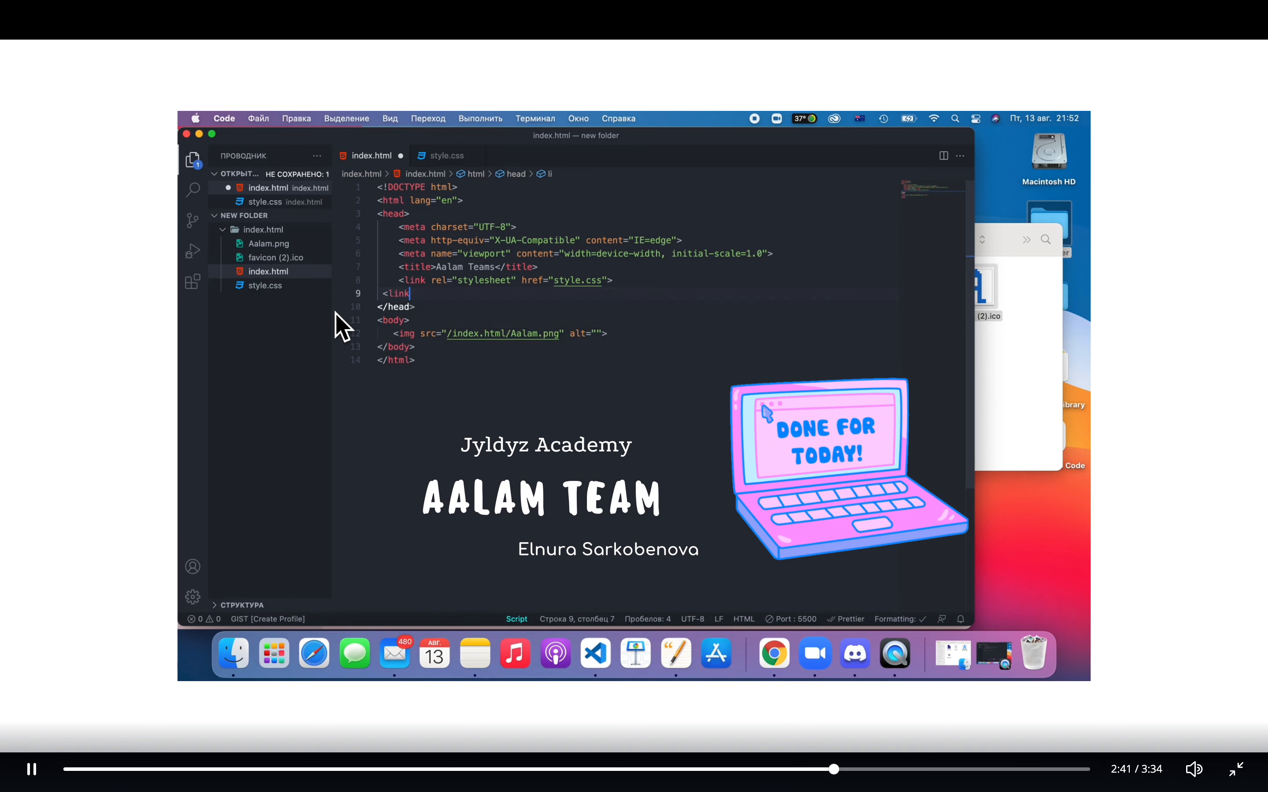
key("Backspace")
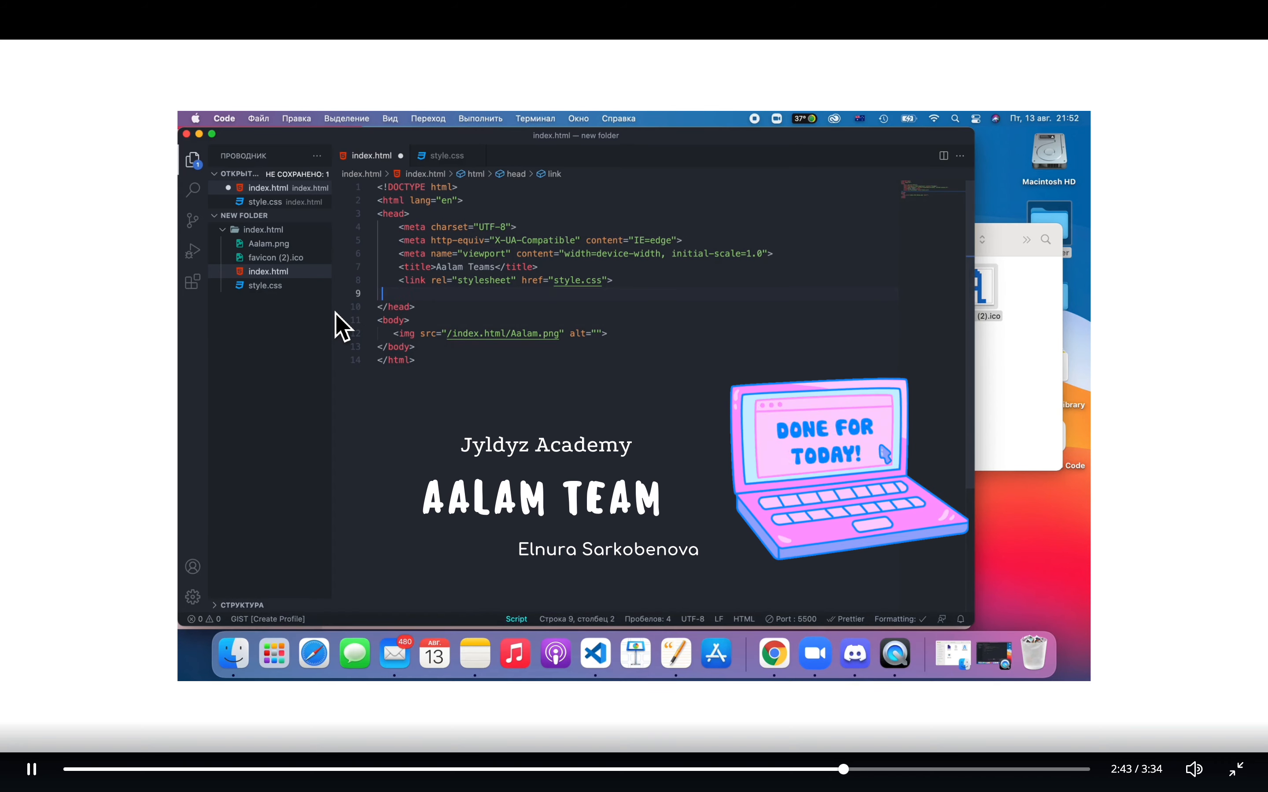
type("link rel=\"stylesheet\" href=\"\">")
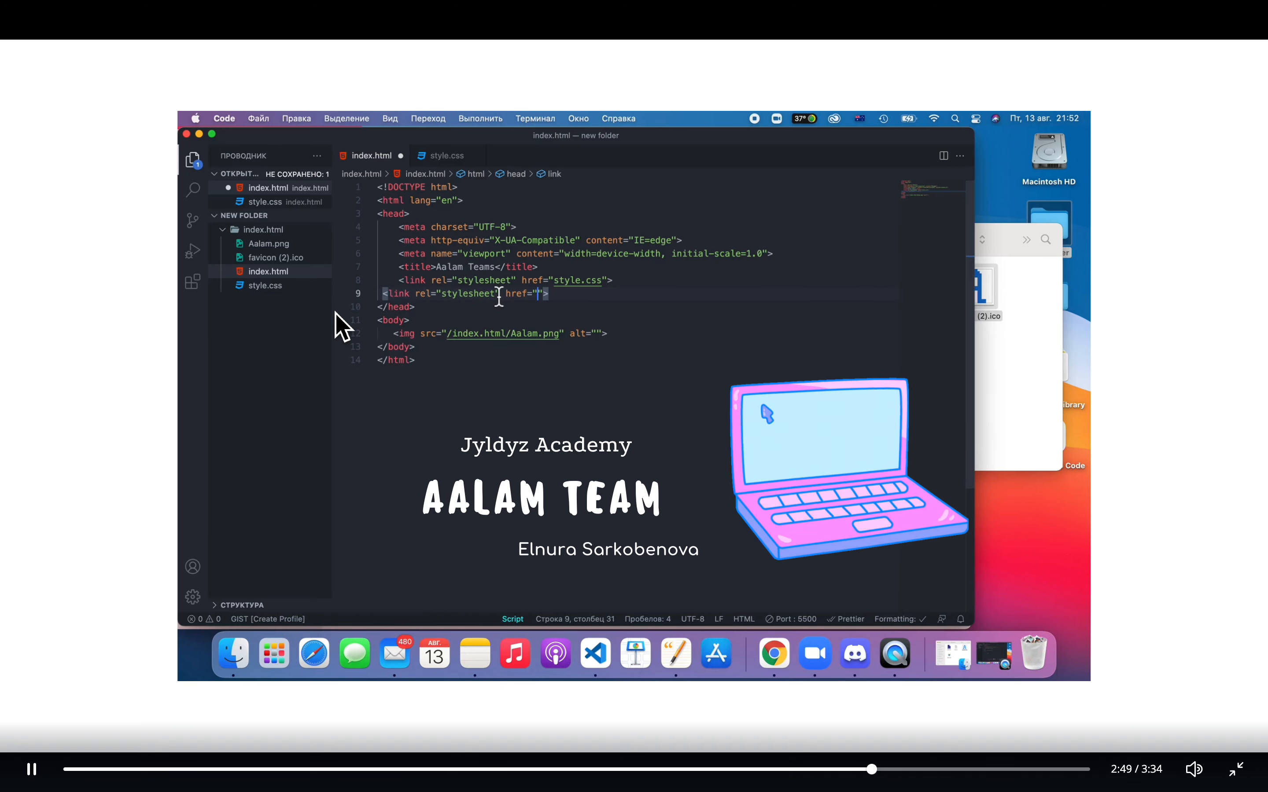
double_click(476, 293)
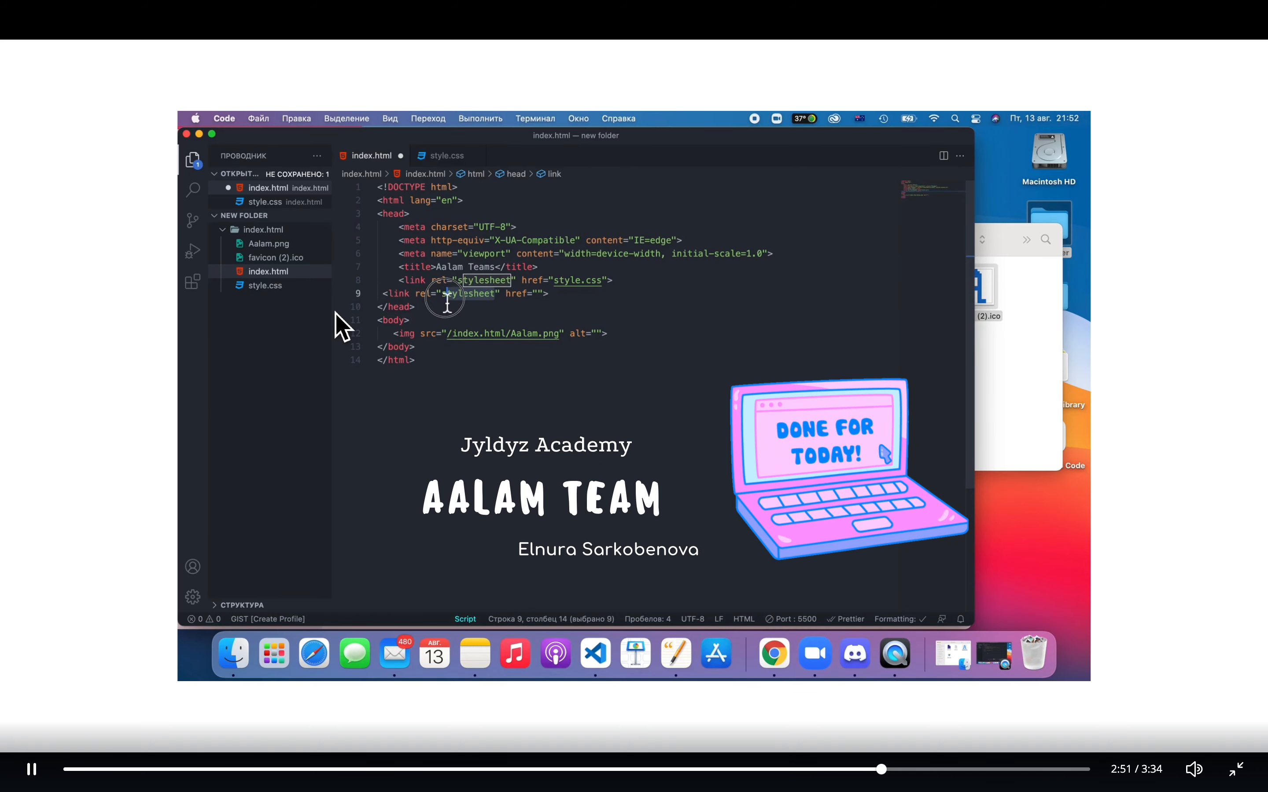
type("icon")
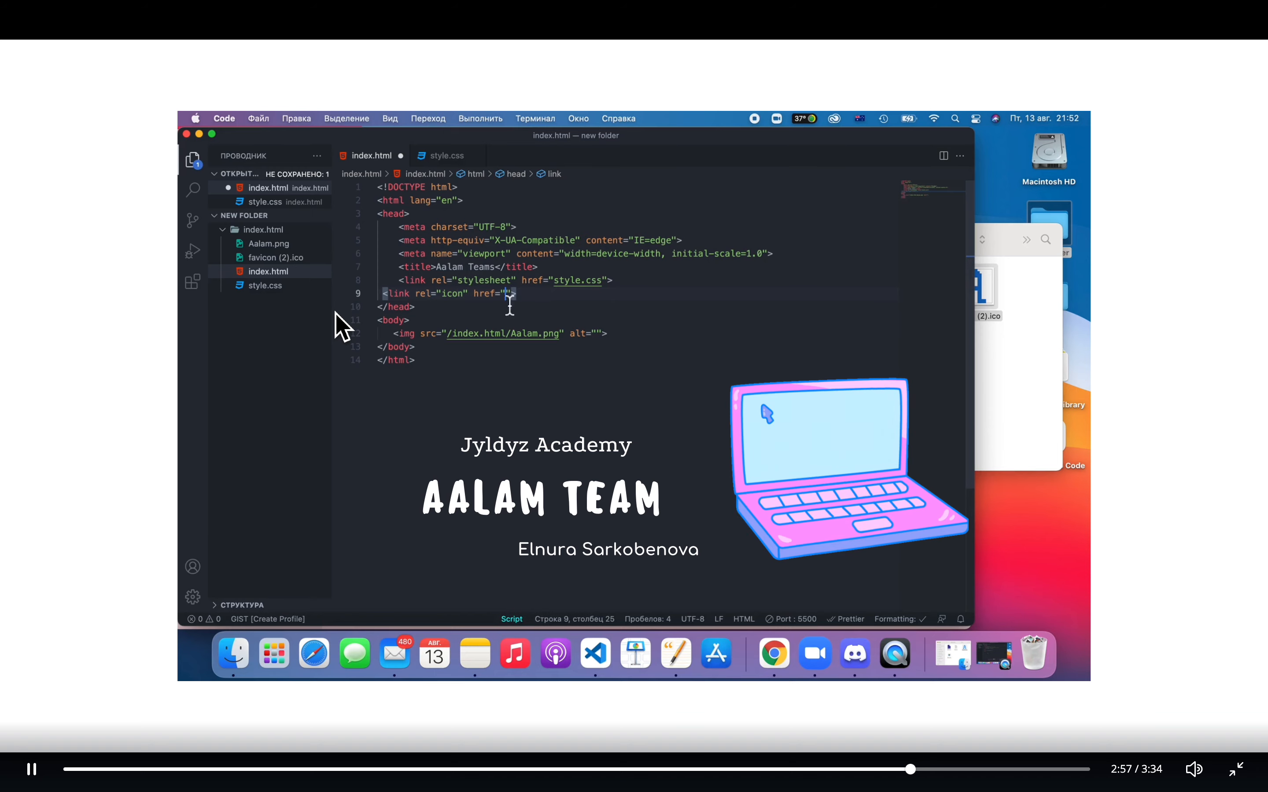
type("f")
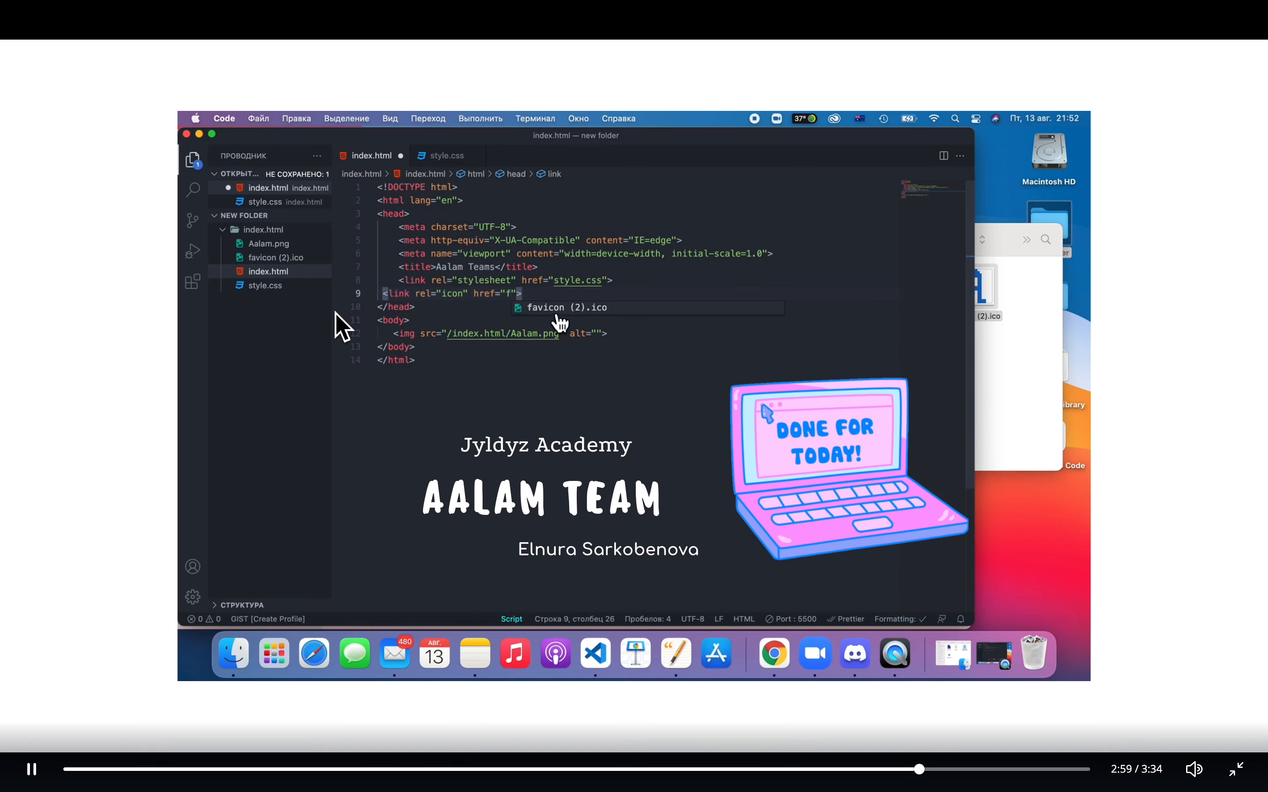
mouse_move(576, 333)
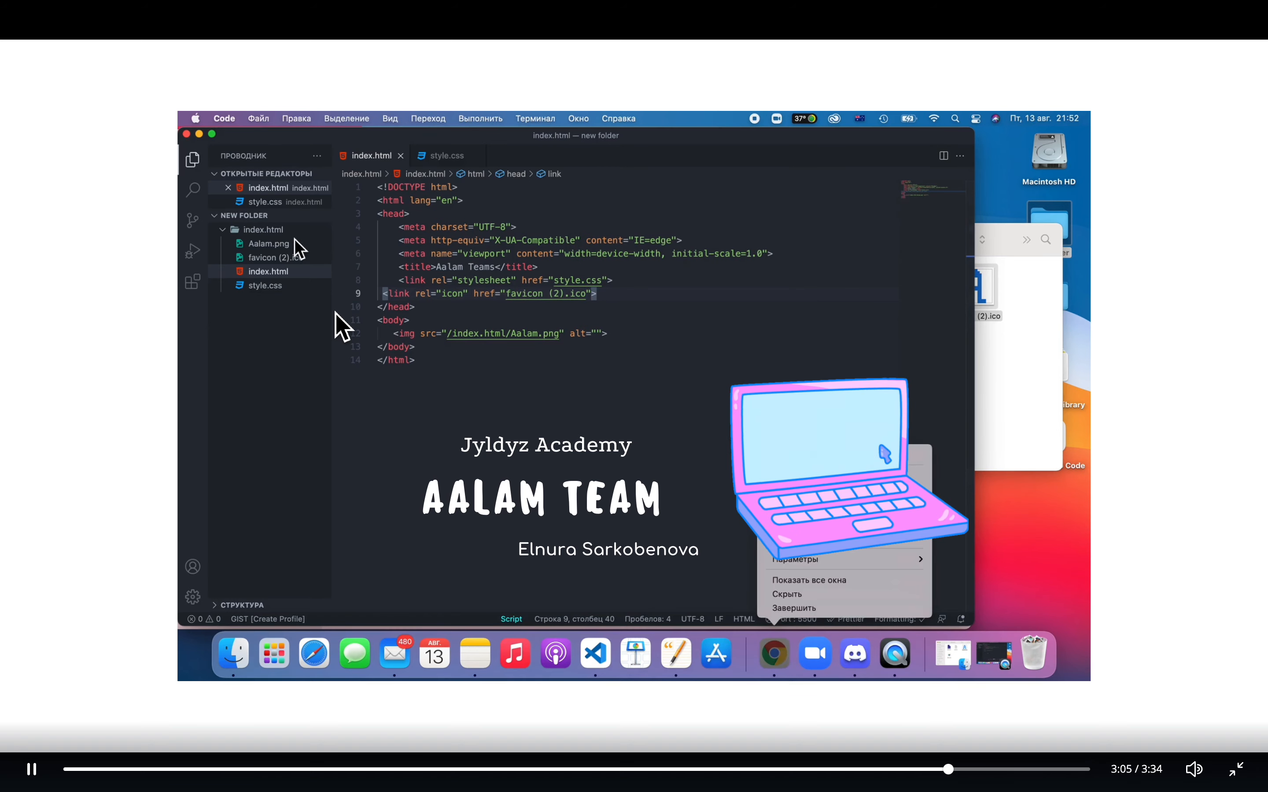
Step: Launch index.html with Open with Live Server from the Explorer
right_click(268, 271)
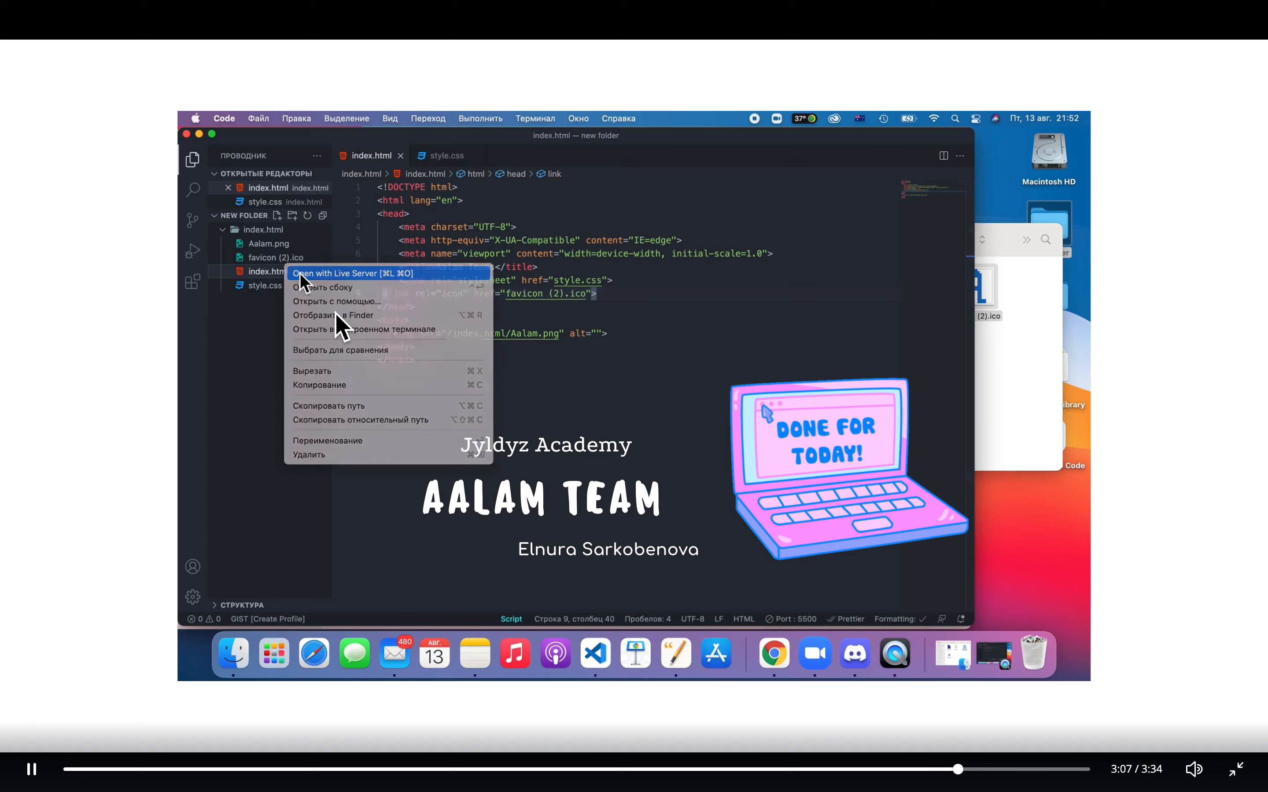
left_click(351, 273)
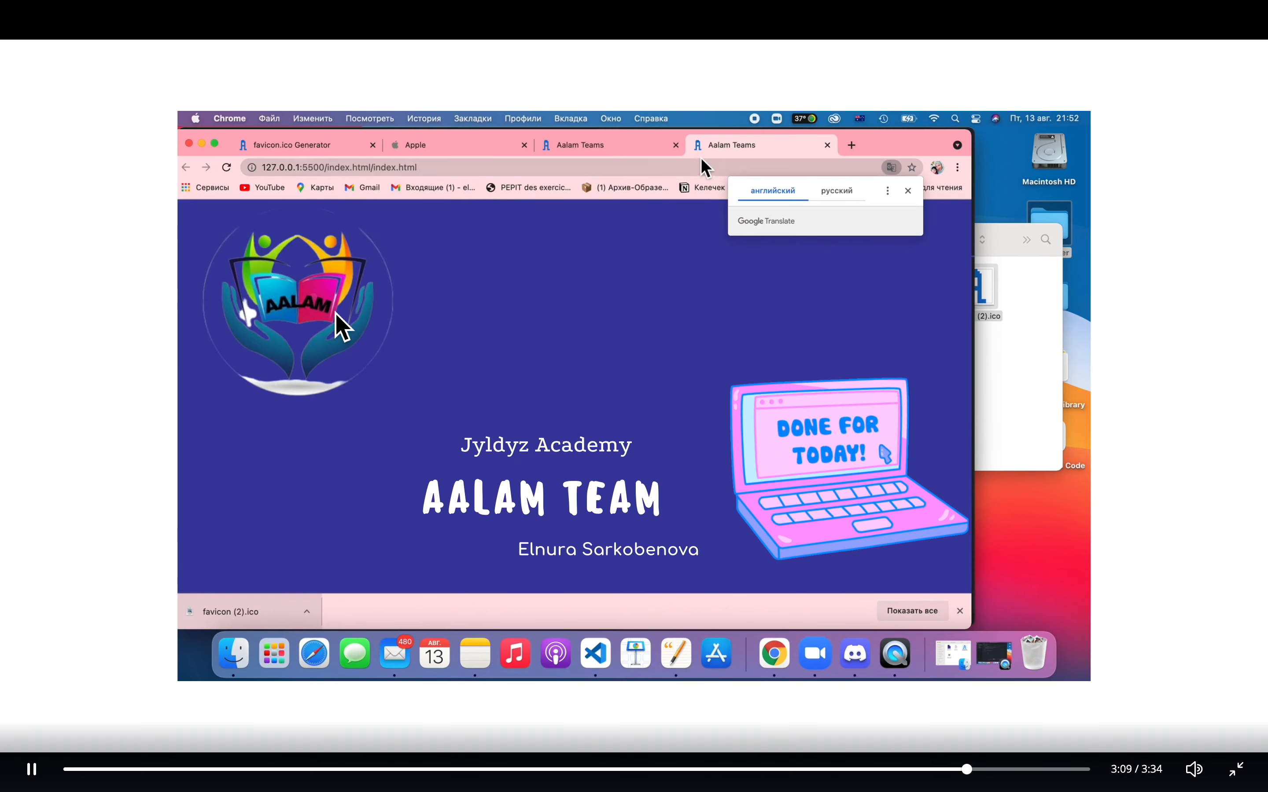
Step: Close the duplicate Aalam Teams tab, leaving one with the blue A favicon
left_click(827, 145)
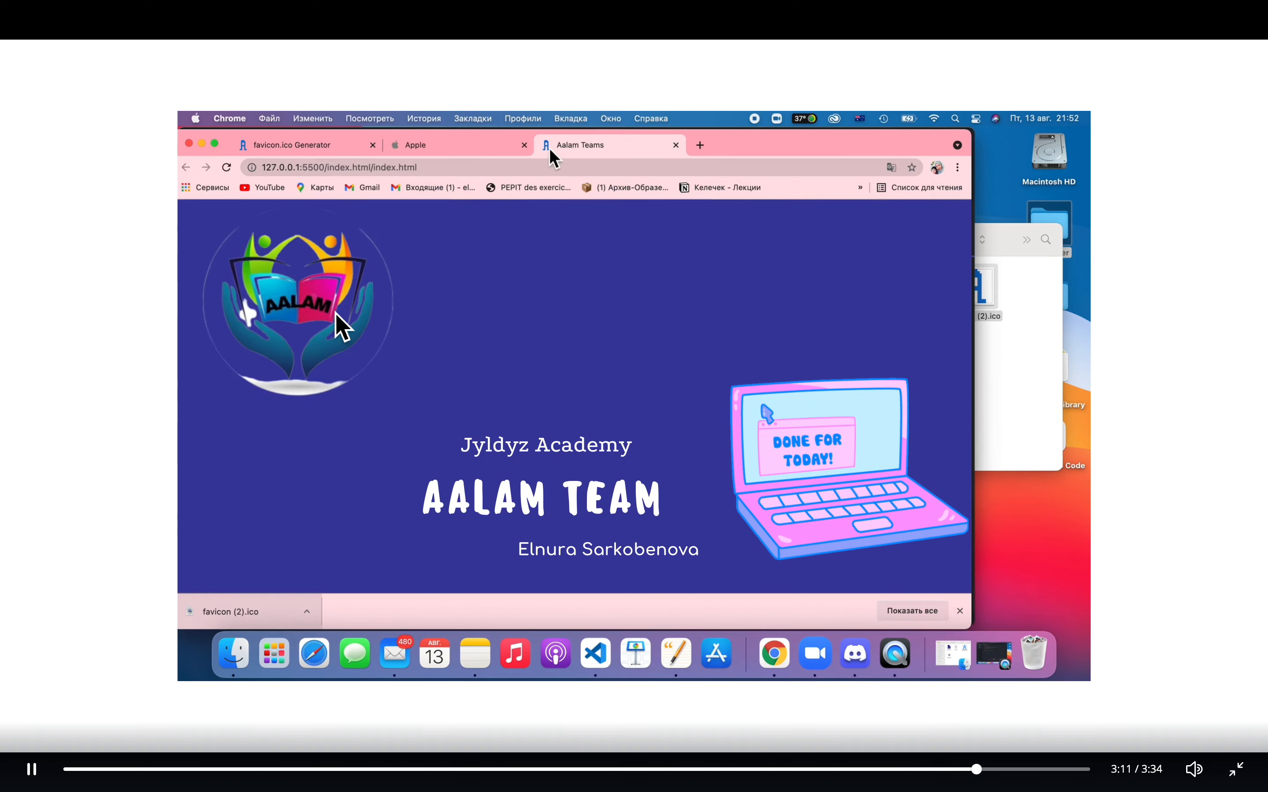
mouse_move(590, 146)
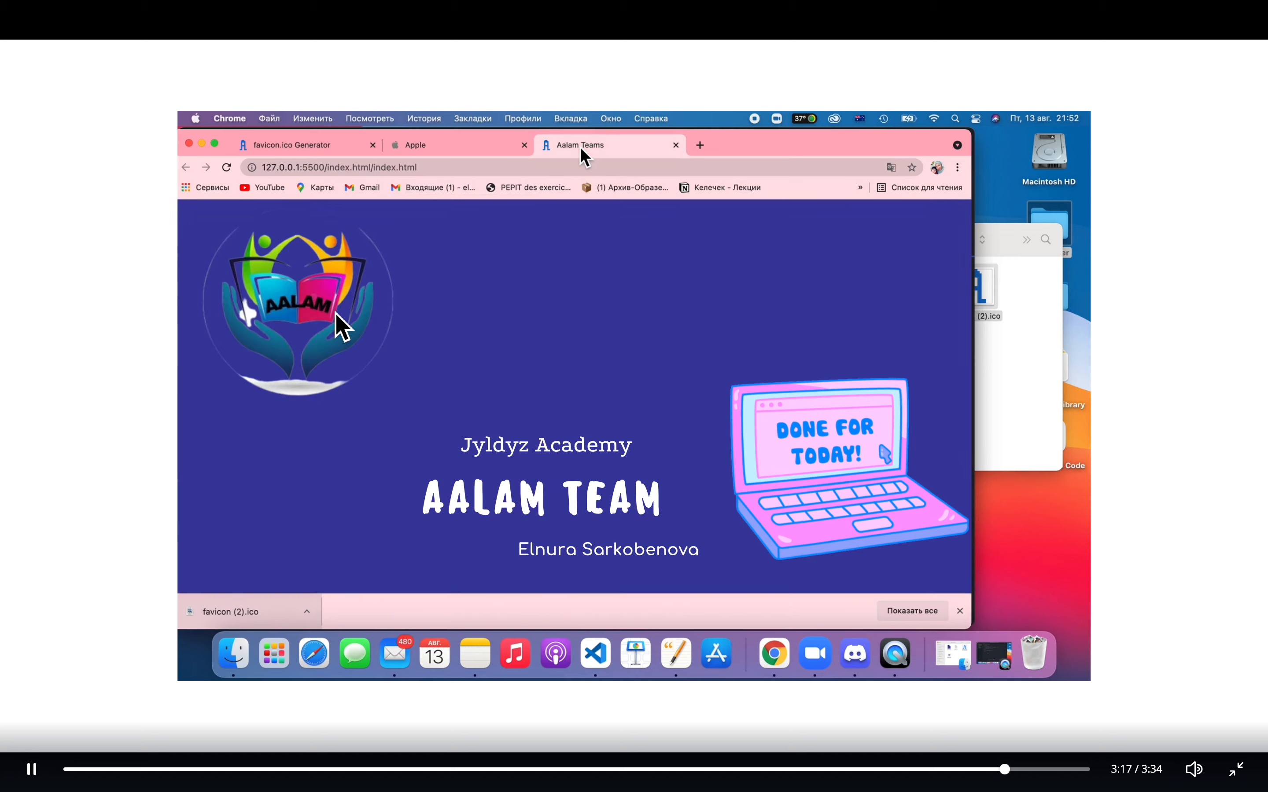
mouse_move(582, 144)
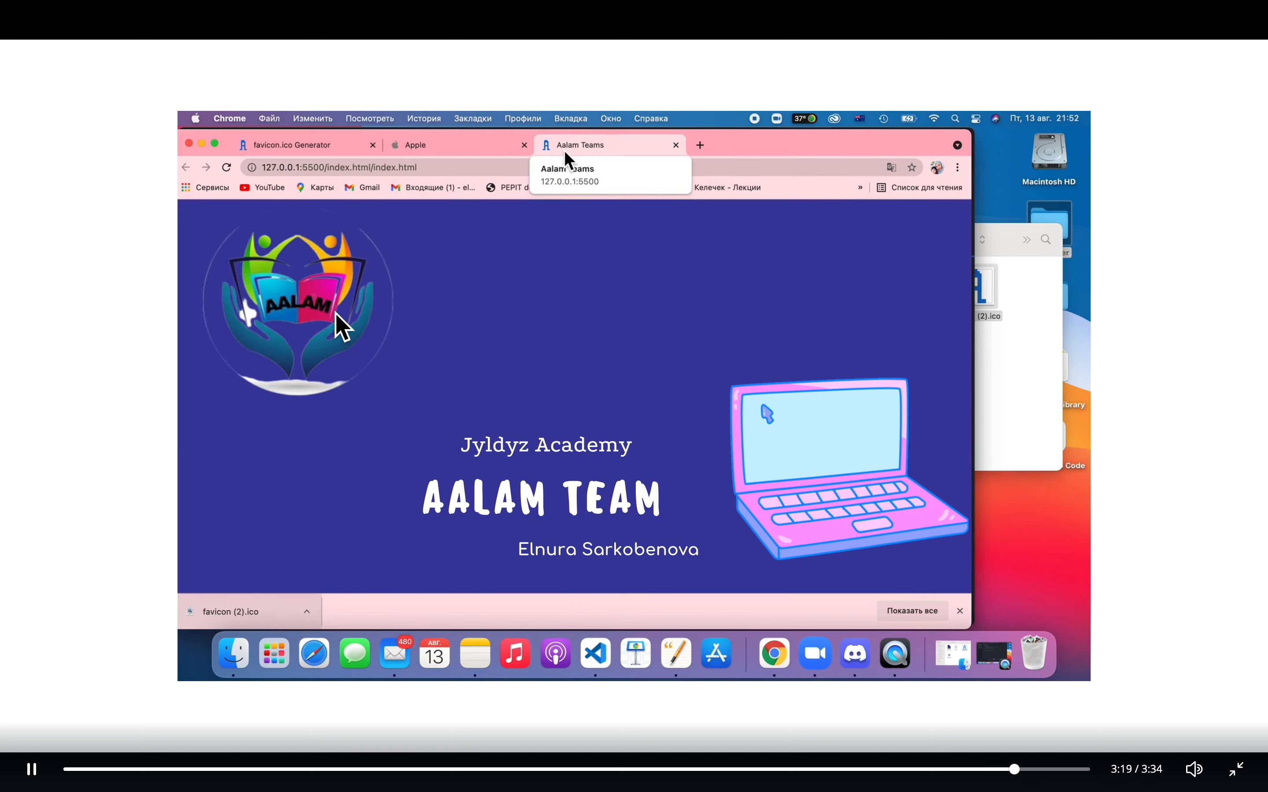